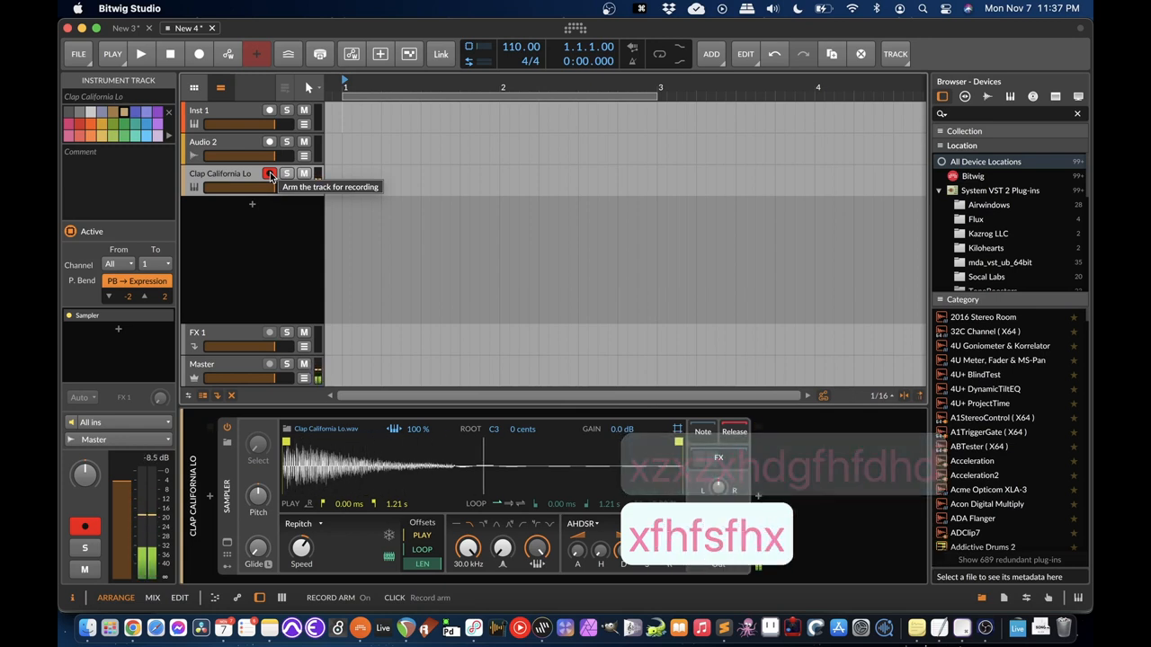
type("hxhfhfshfzhfszhfs")
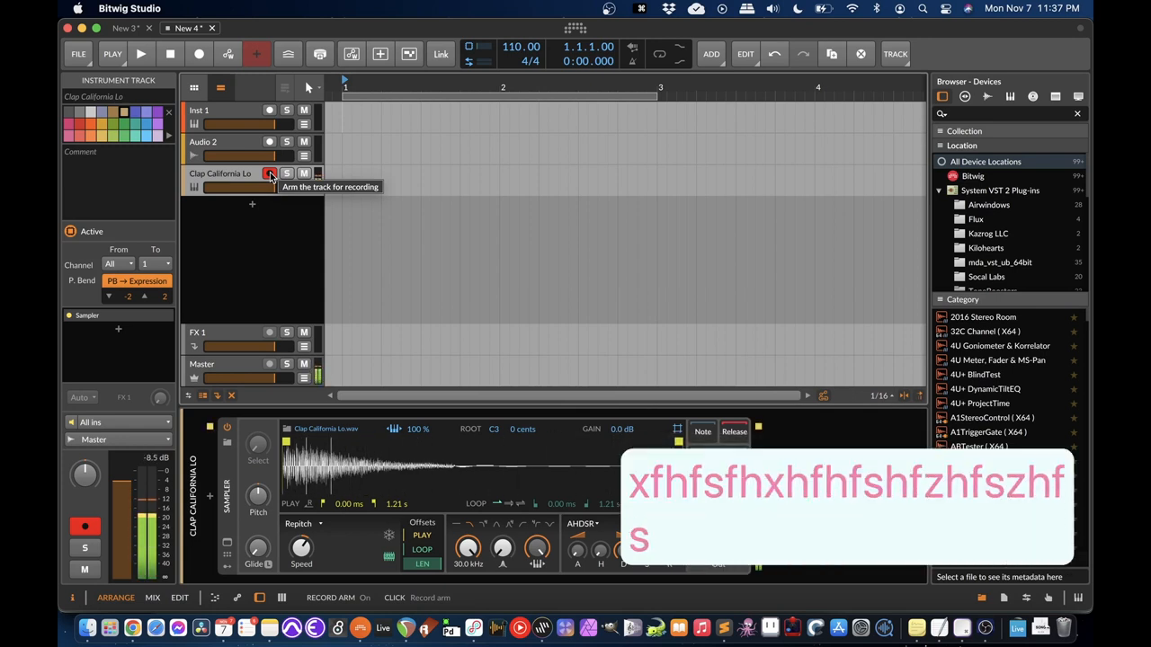